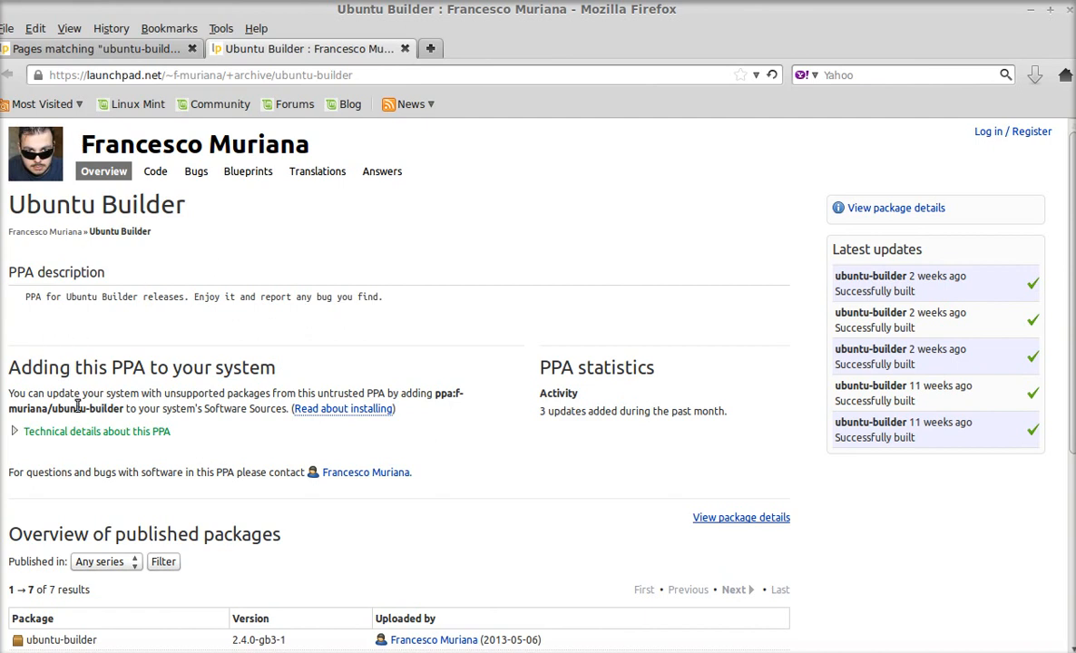
mouse_move(435, 397)
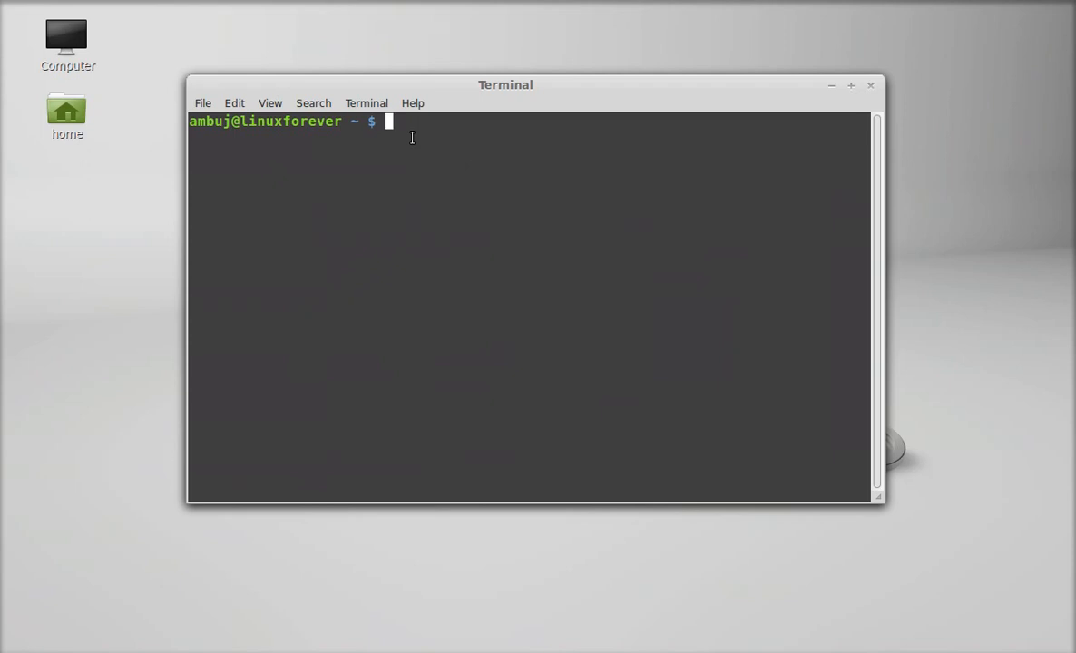
Add ppa:f-muriana/ubuntu-builder with sudo add-apt-repository, saving and quitting Firefox, then confirm with the password
type("sudo a")
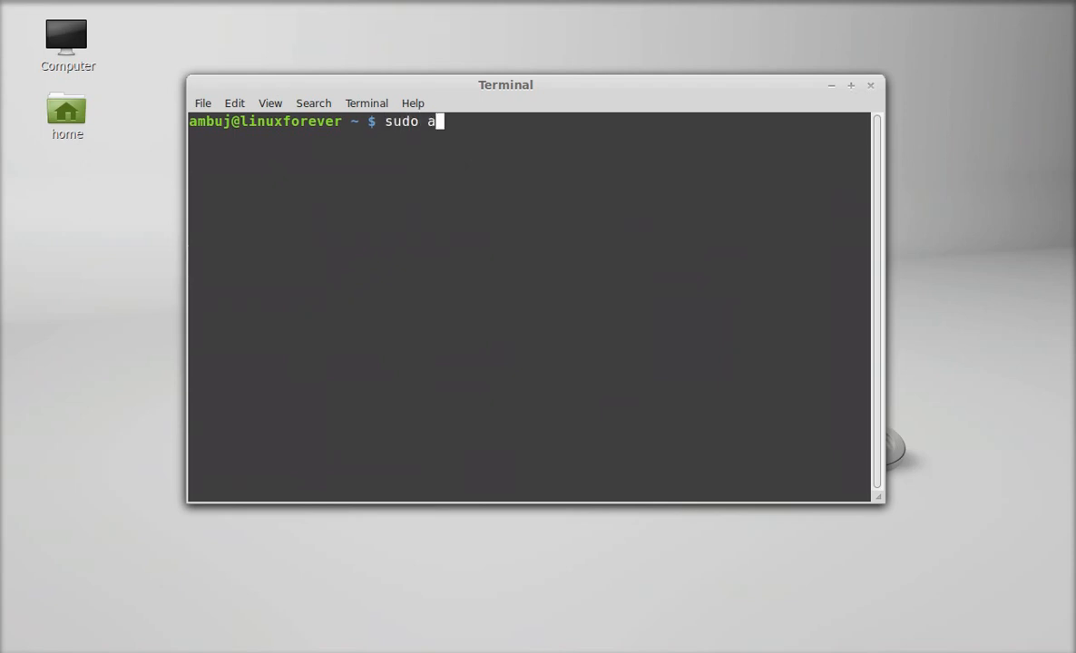
type("dd-a")
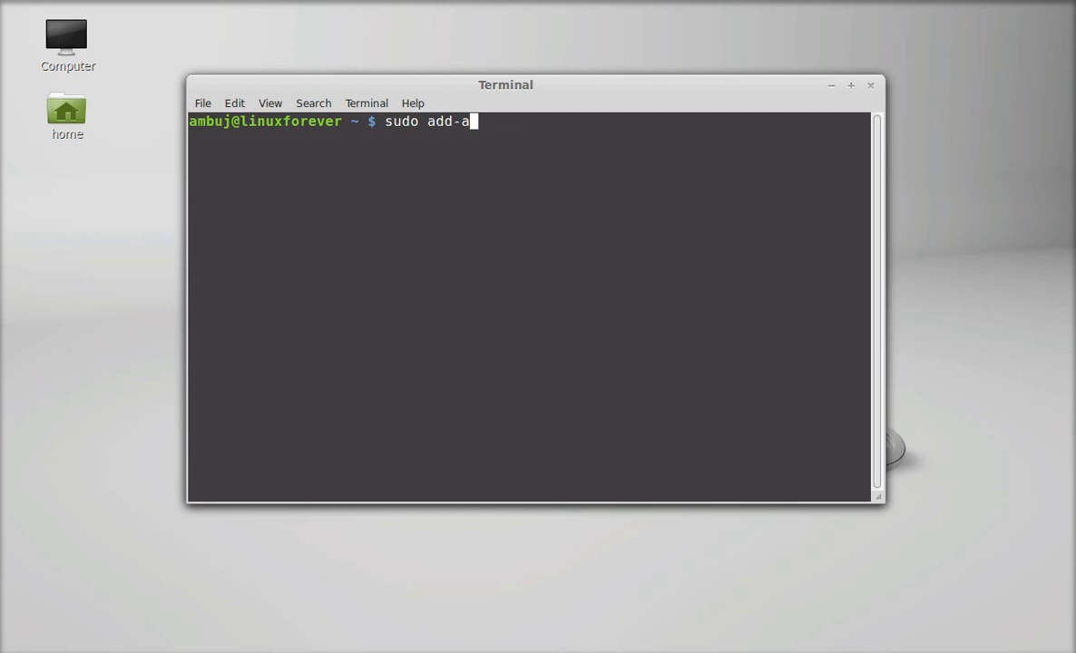
type("pt-repo")
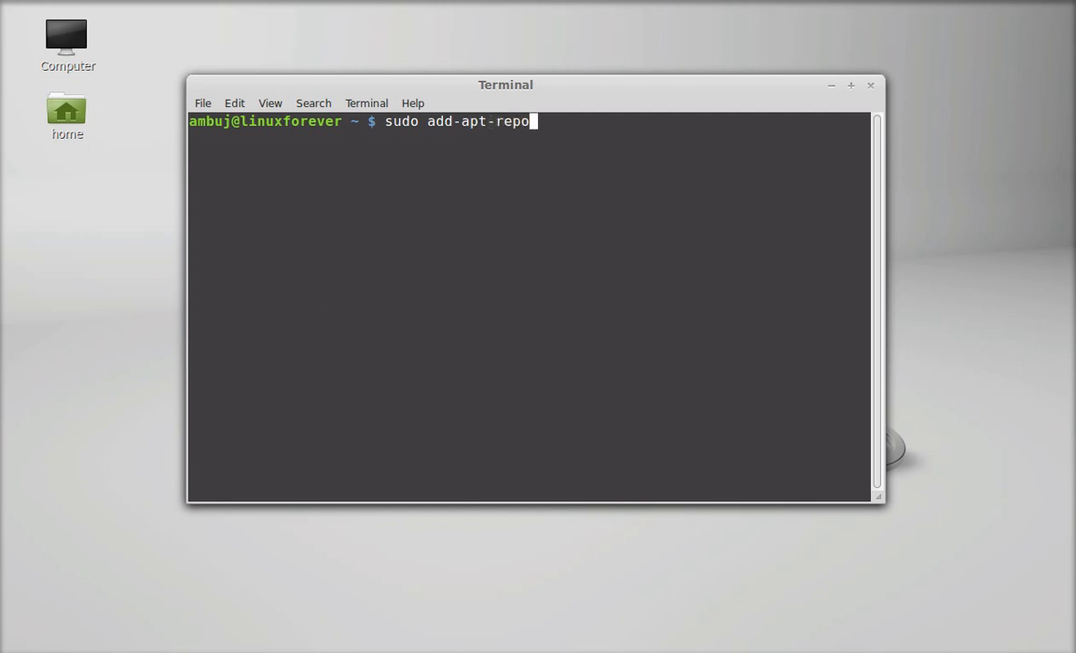
type("sitor")
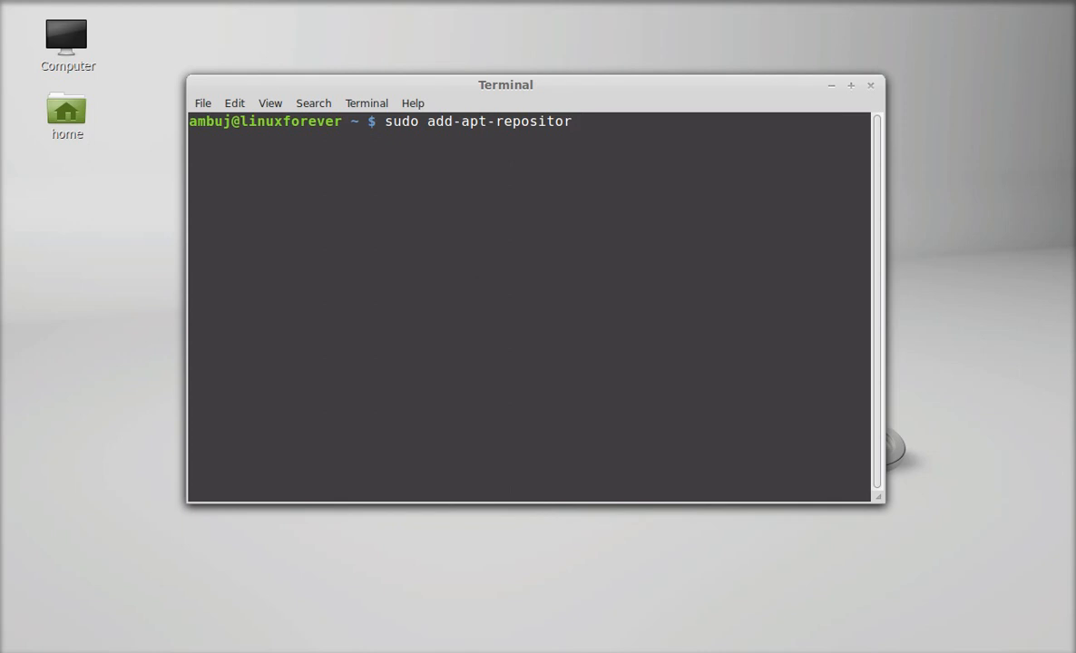
type("y")
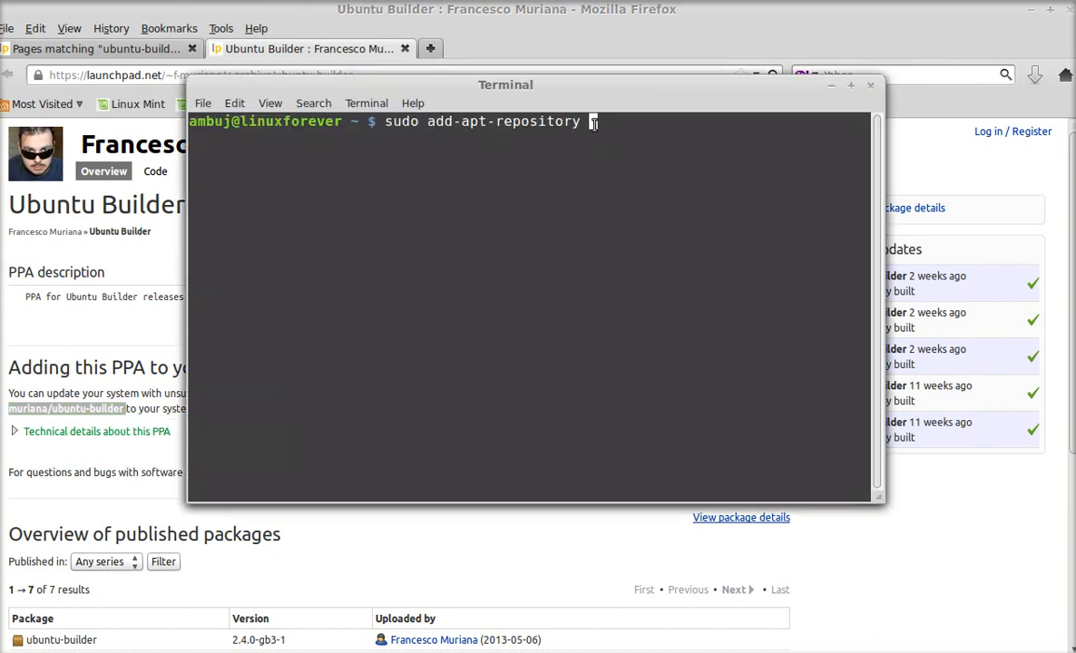
type("ppa:f-muriana/ubuntu-builder")
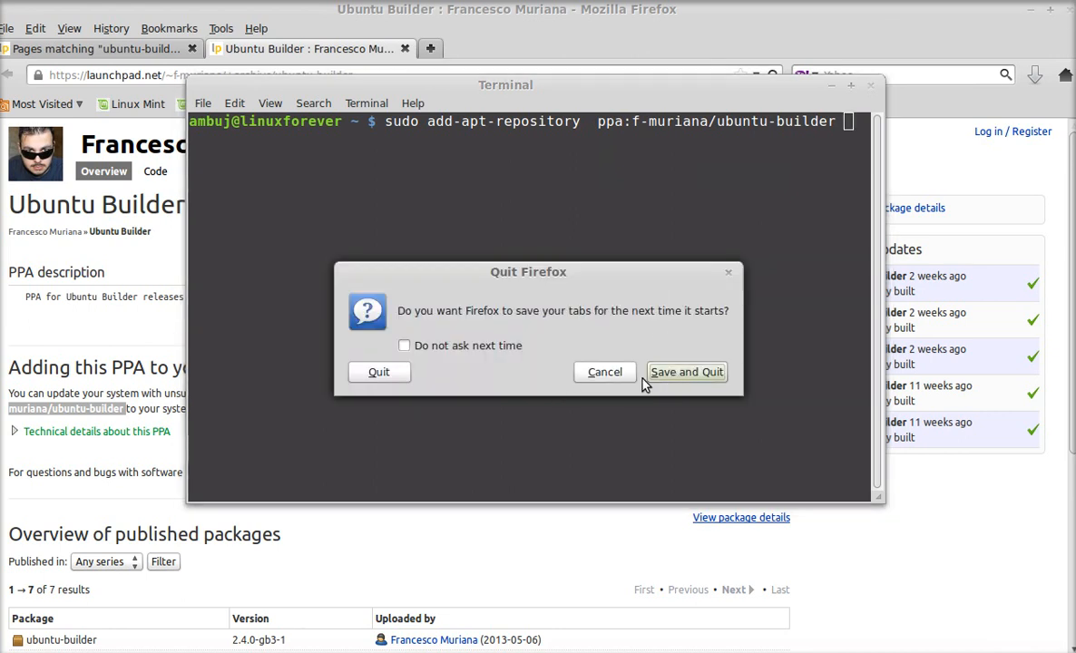
left_click(378, 372)
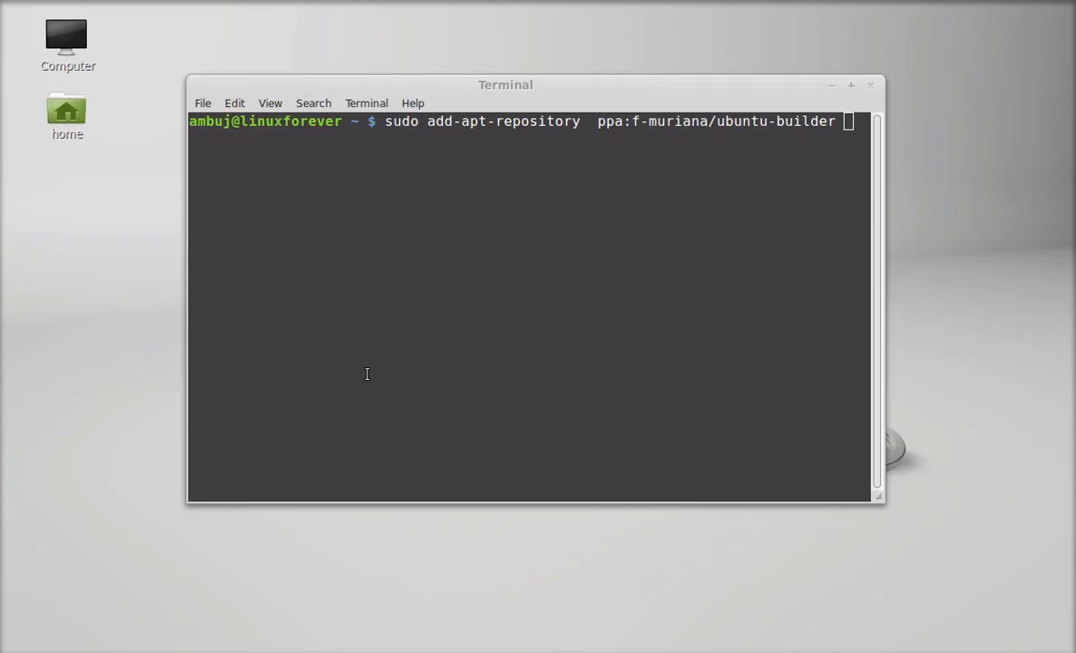
key("Return")
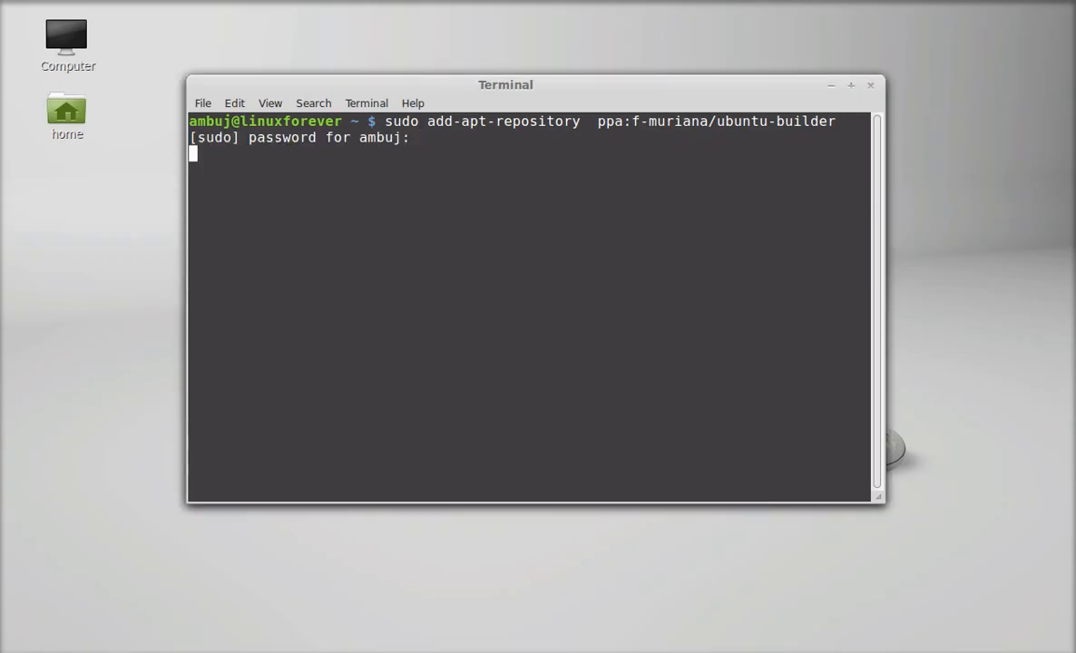
key("Return")
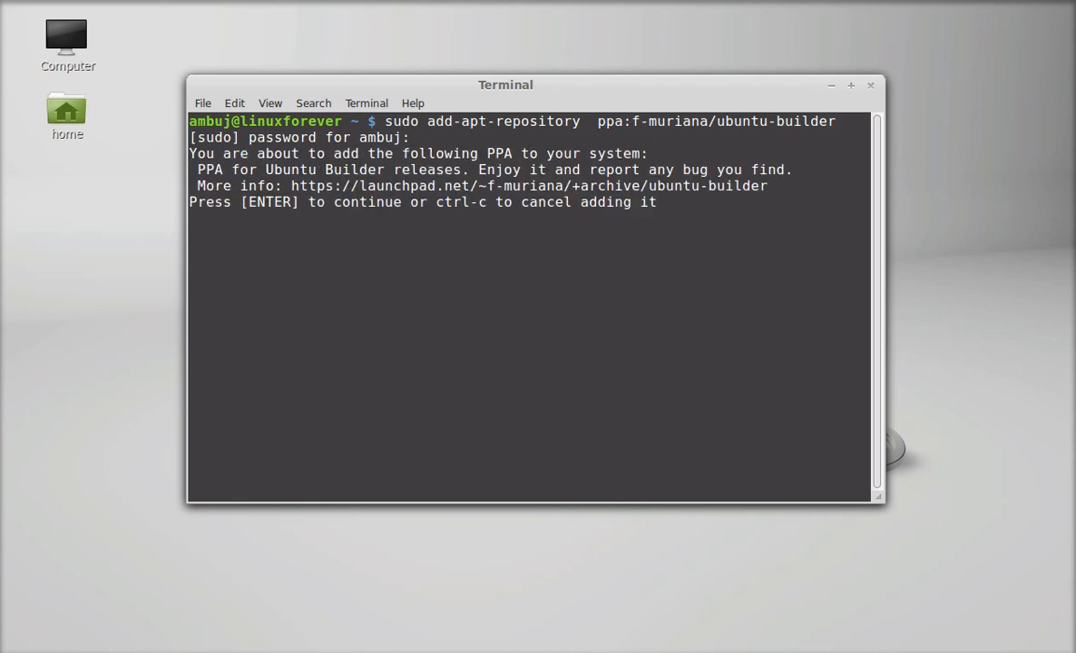
key("Return")
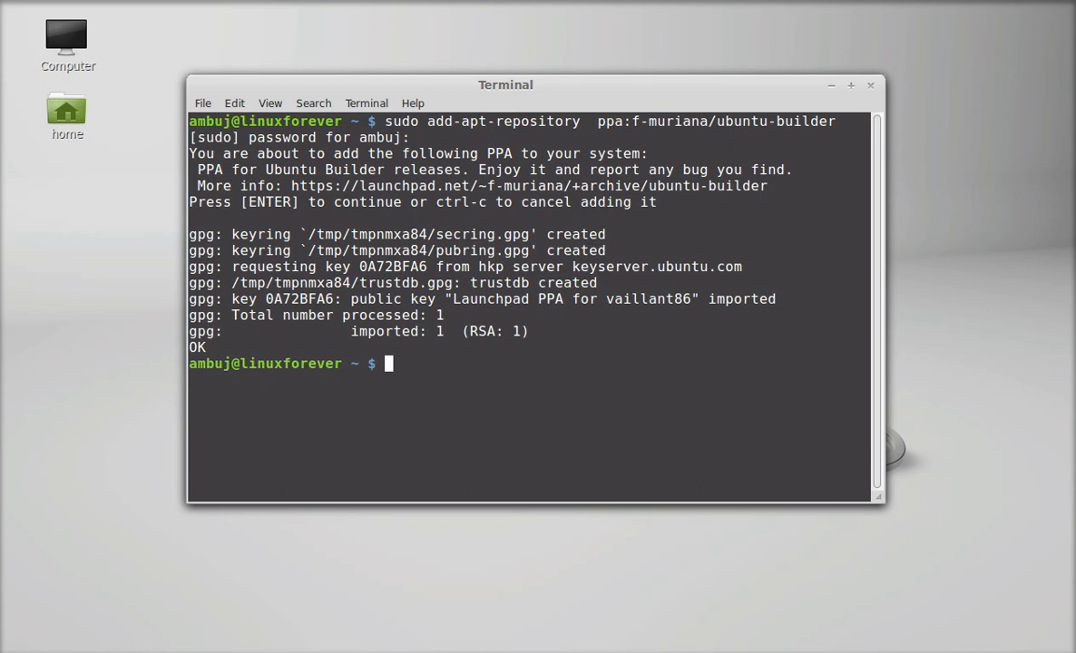
type("su")
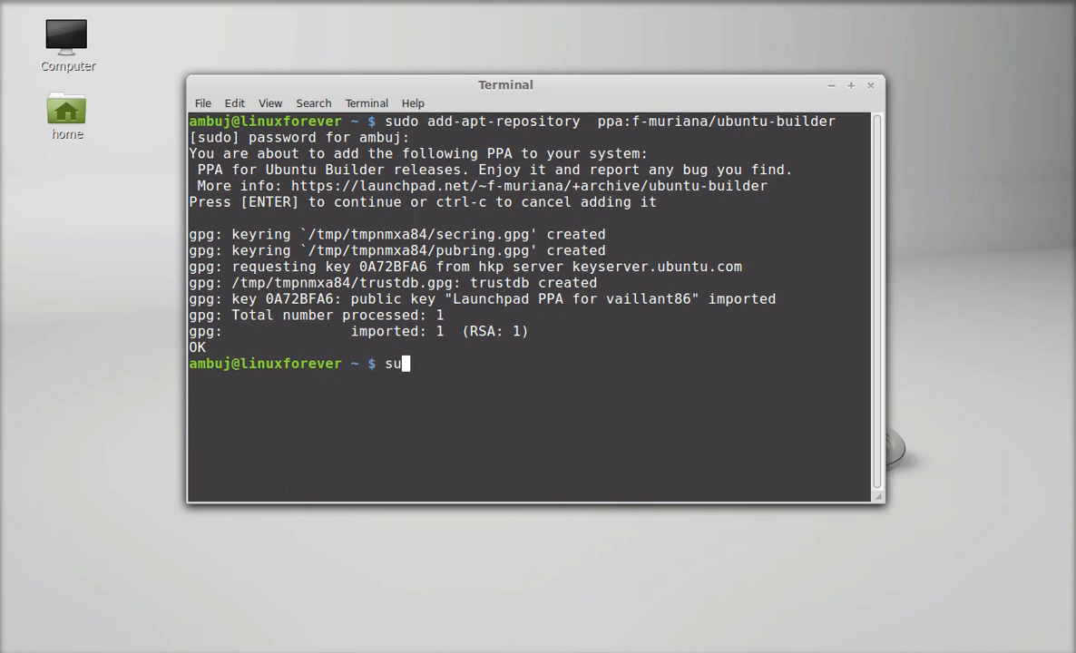
Run sudo apt-get update to refresh package lists including the Ubuntu Builder PPA
type("do apt-")
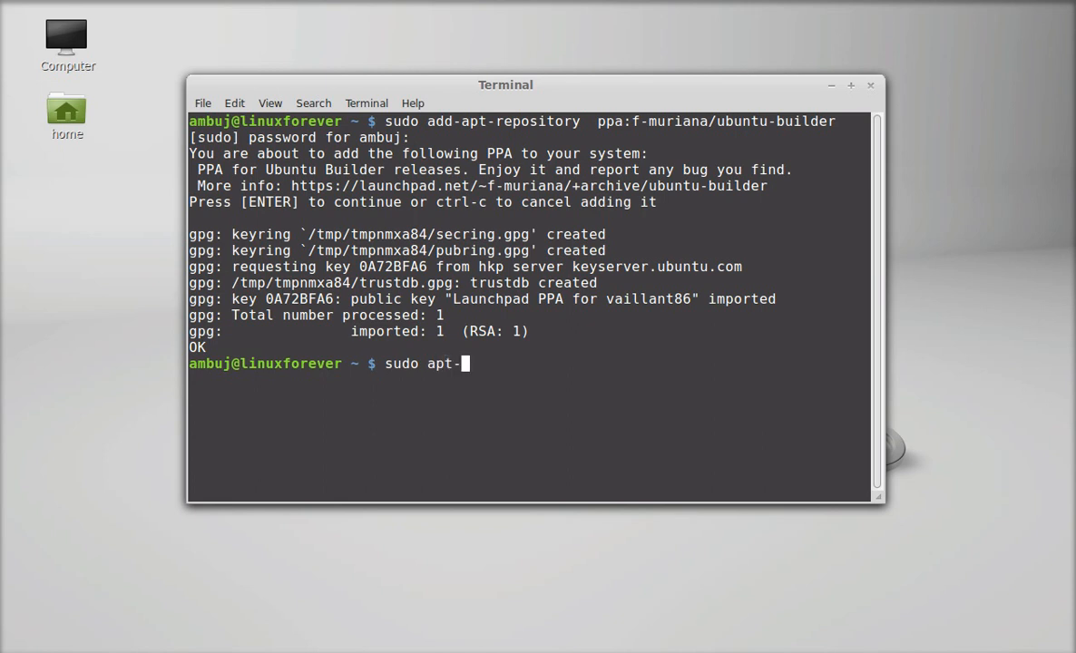
type("get upd")
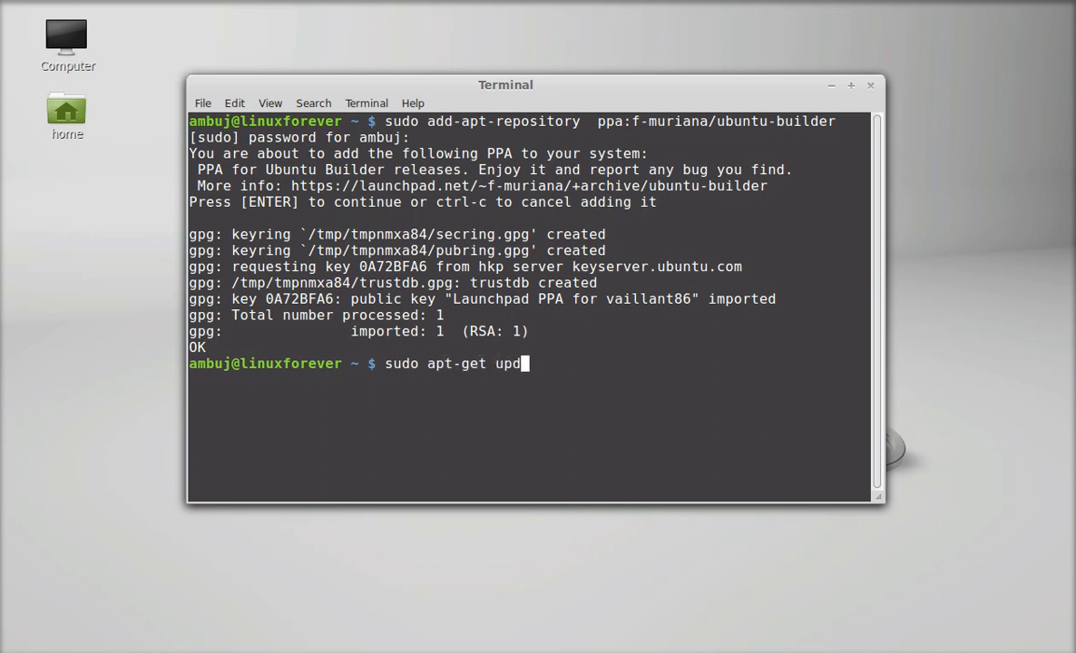
key("Return")
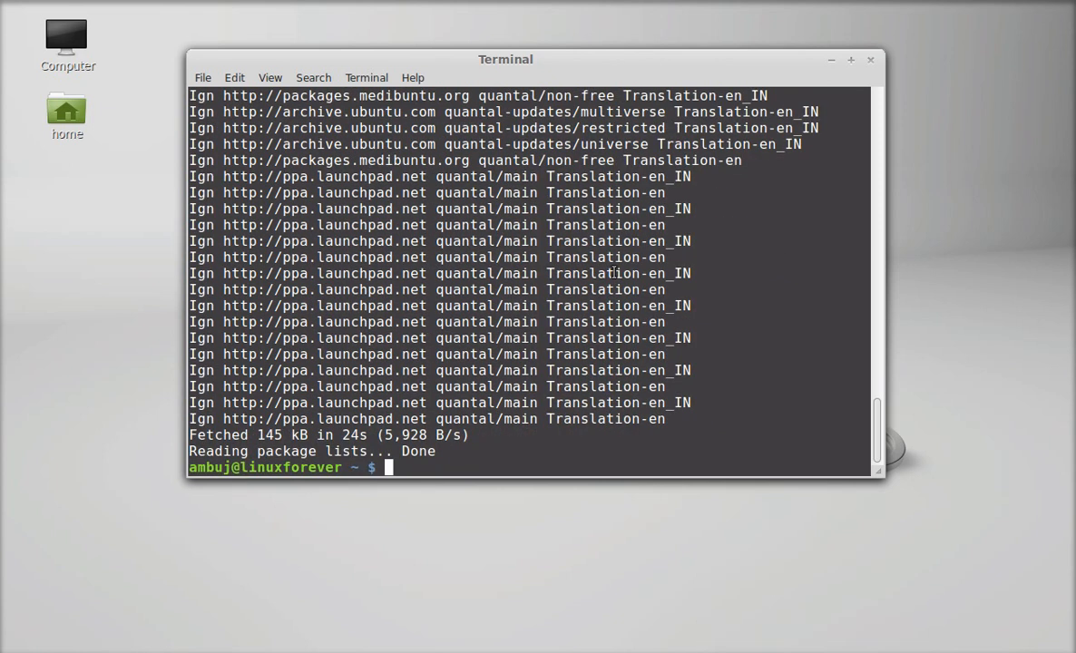
mouse_move(518, 461)
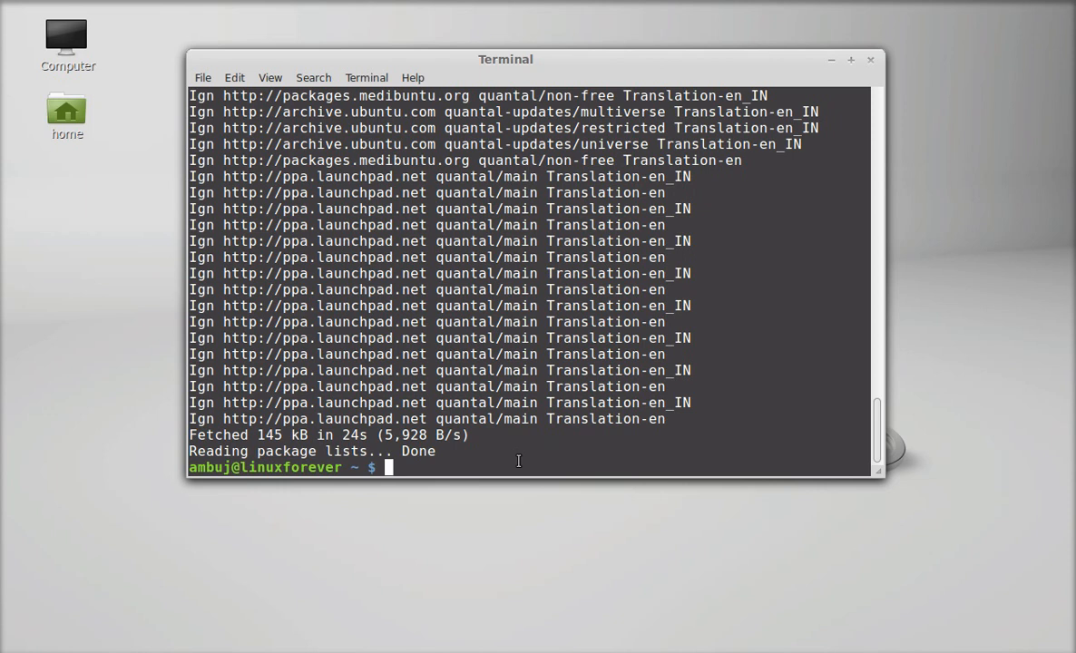
Install ubuntu-builder with sudo apt-get install, accept the extra packages, and close the terminal
type("sud")
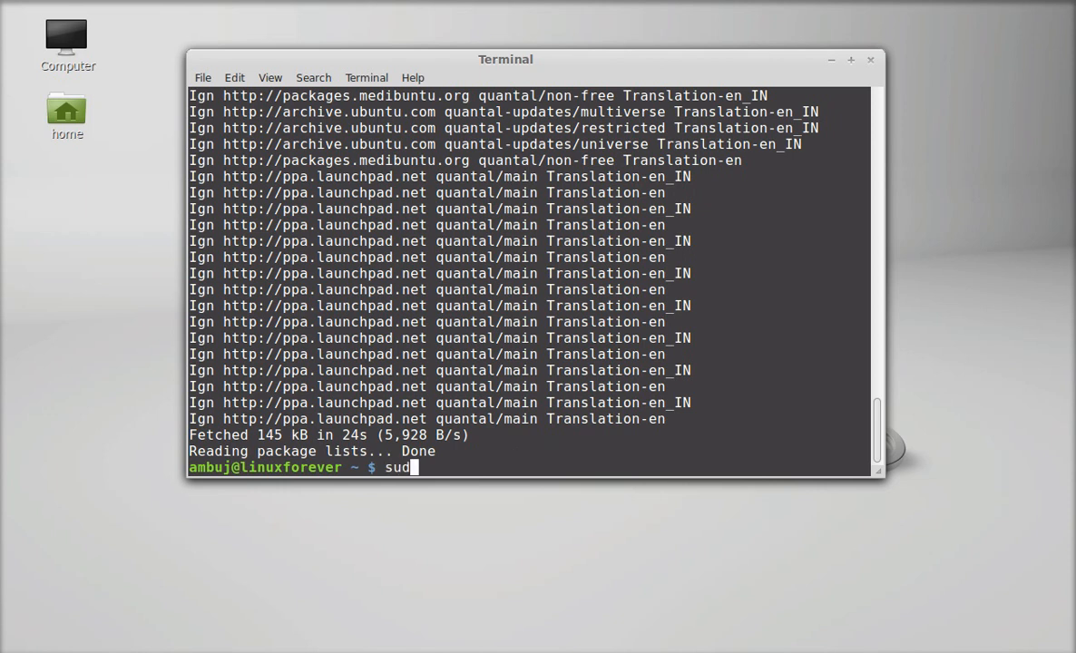
type("o apt-")
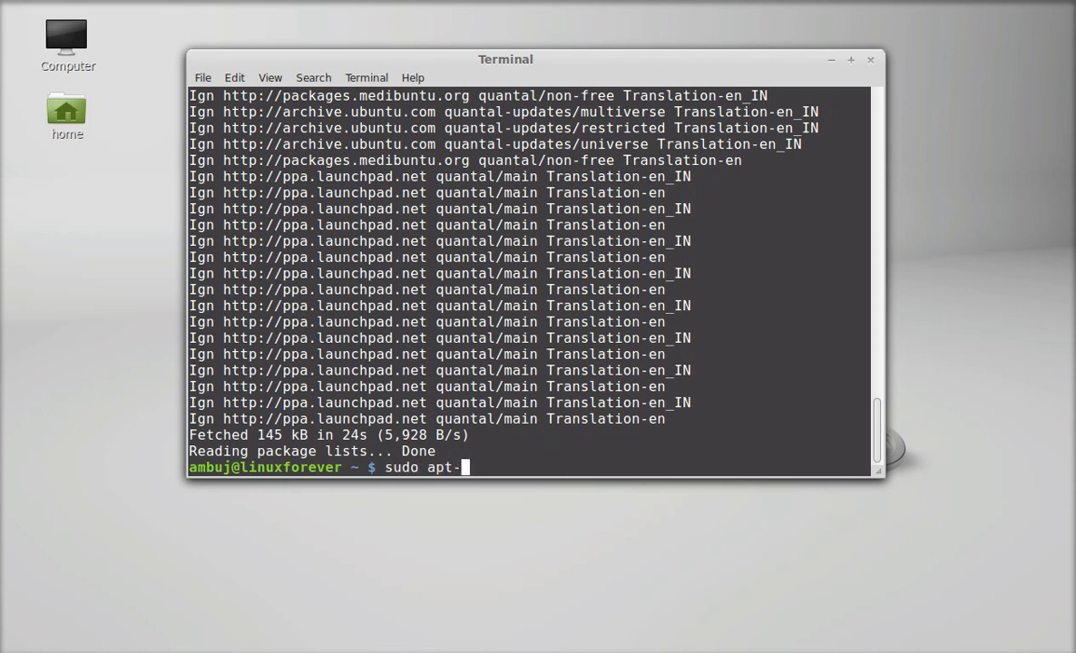
type("get indt")
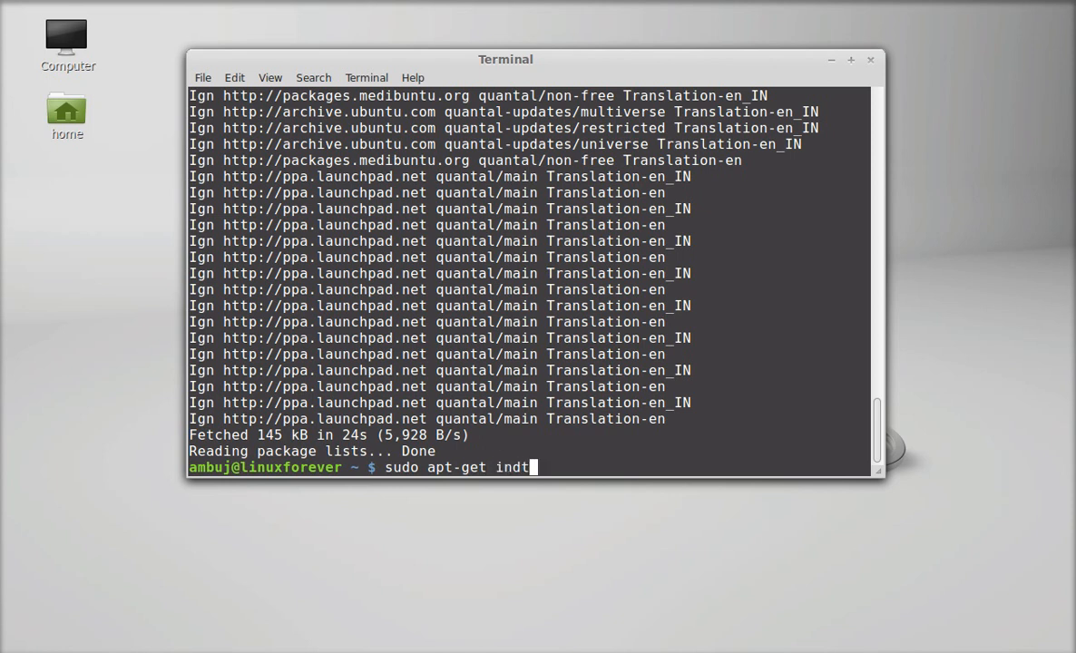
key("BackSpace")
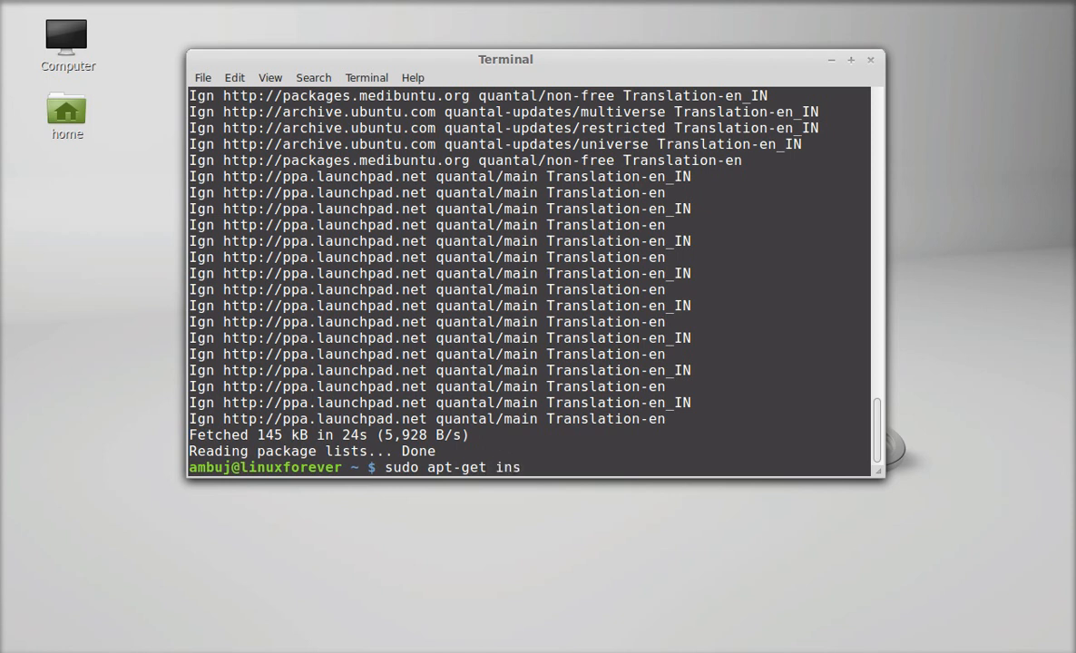
type("tall")
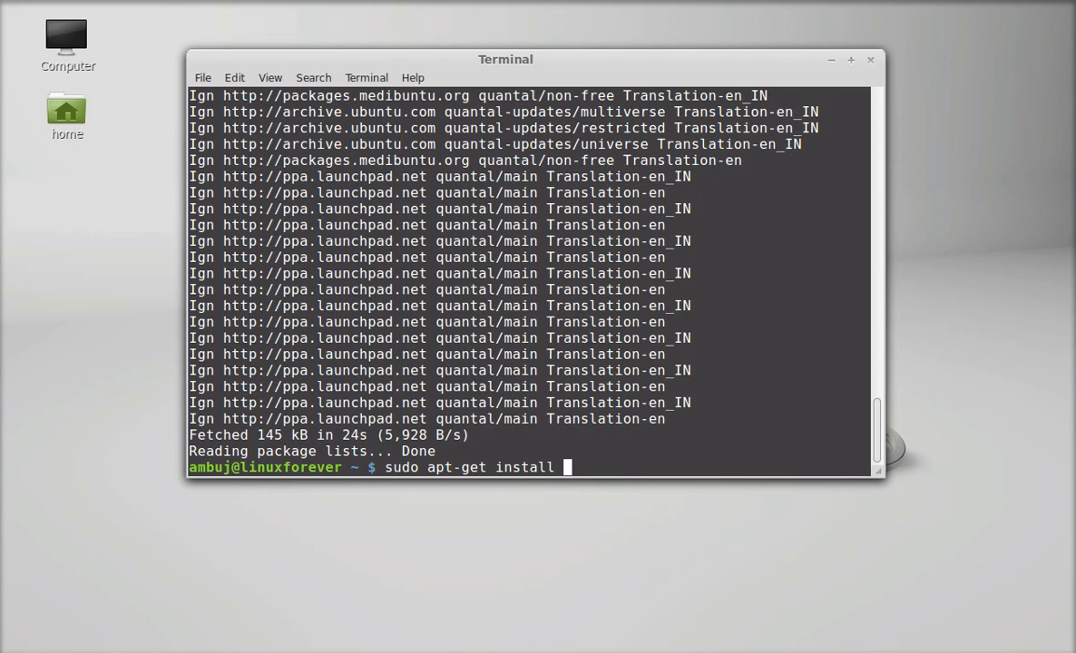
type("ubuntu-")
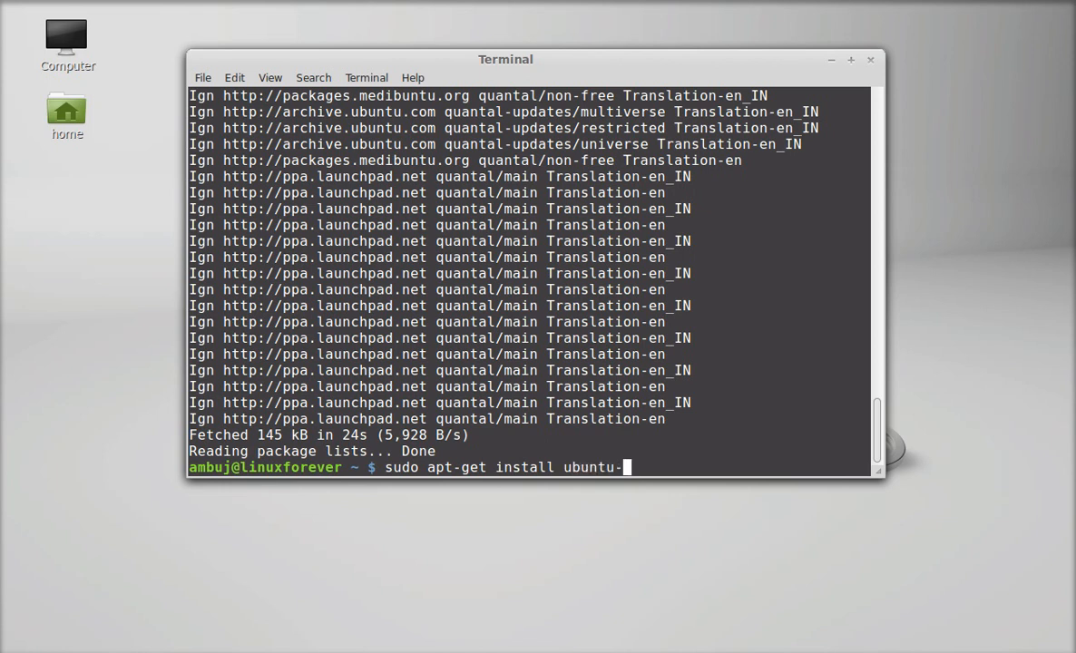
type("bu")
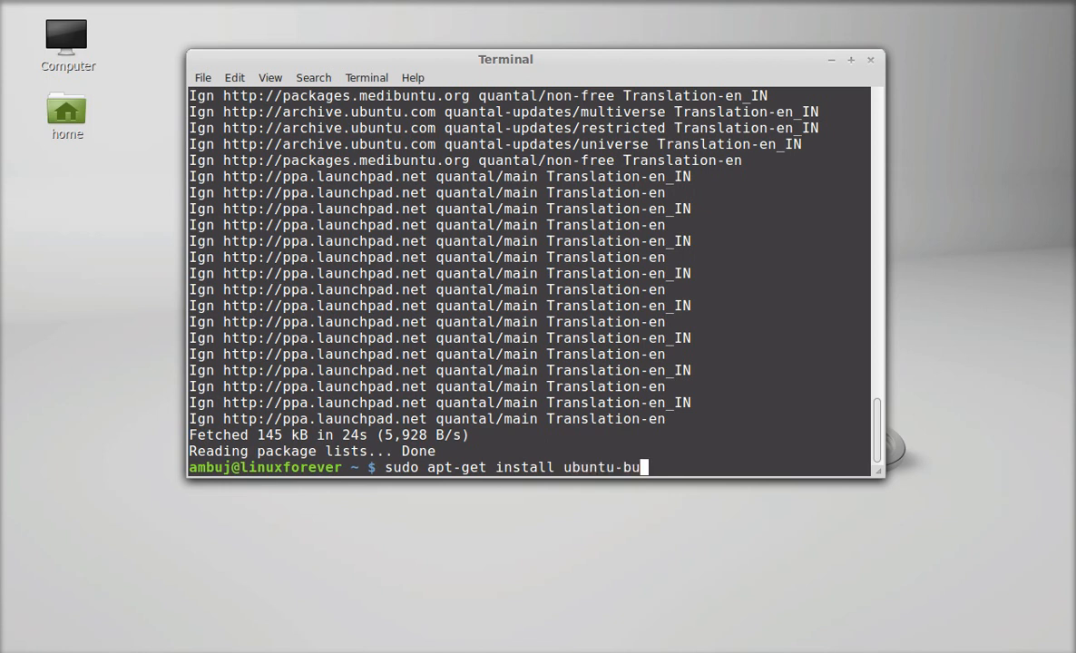
type("ilder")
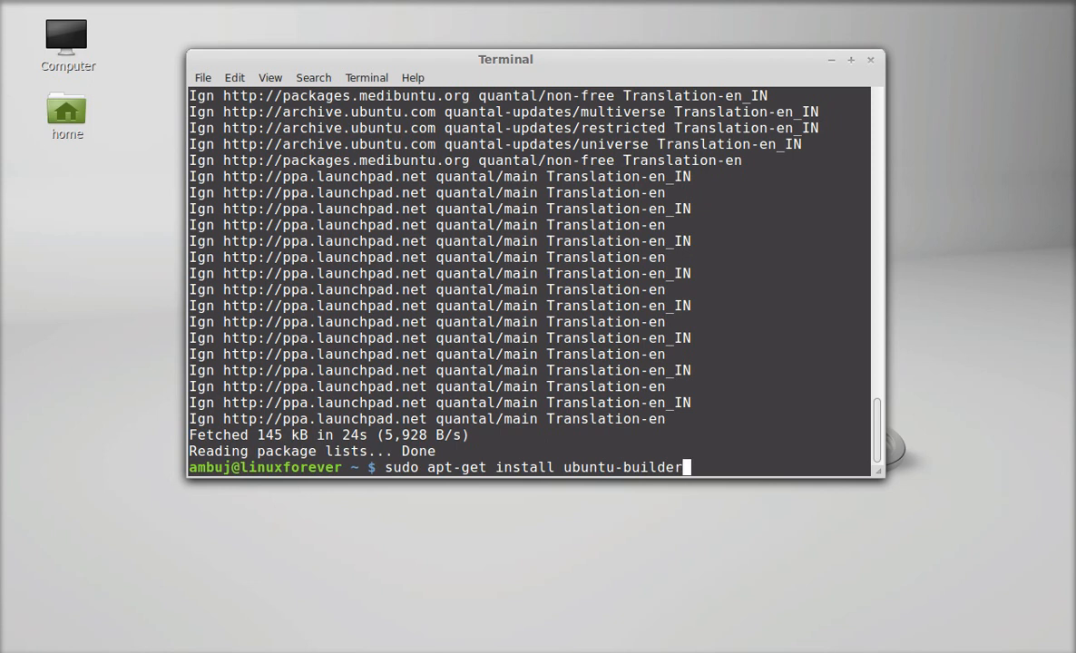
key("Return")
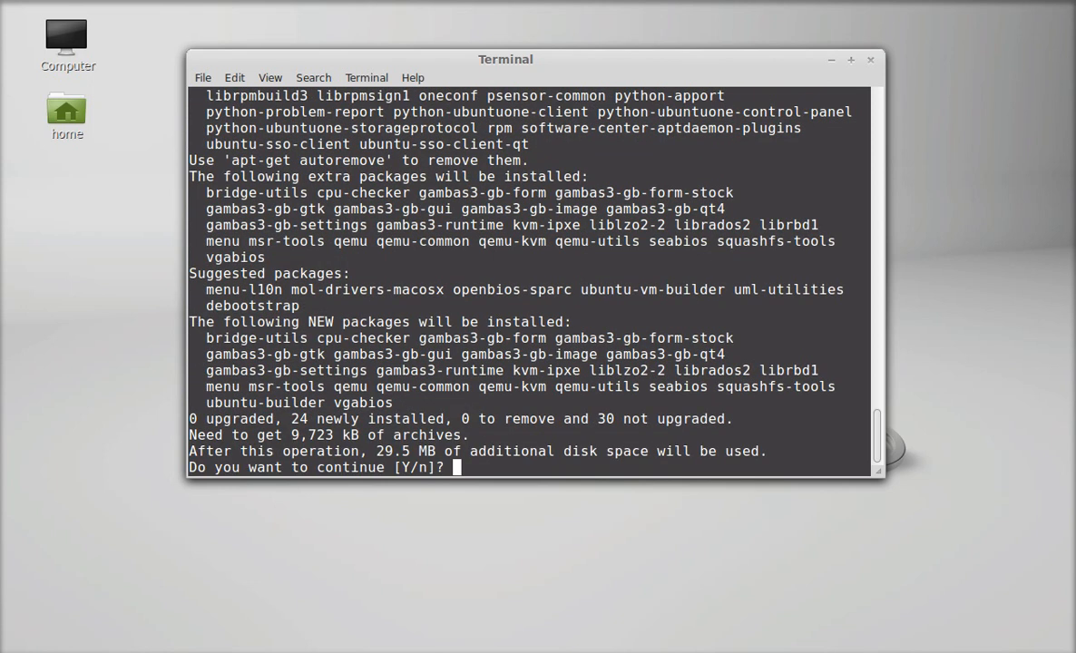
type("y")
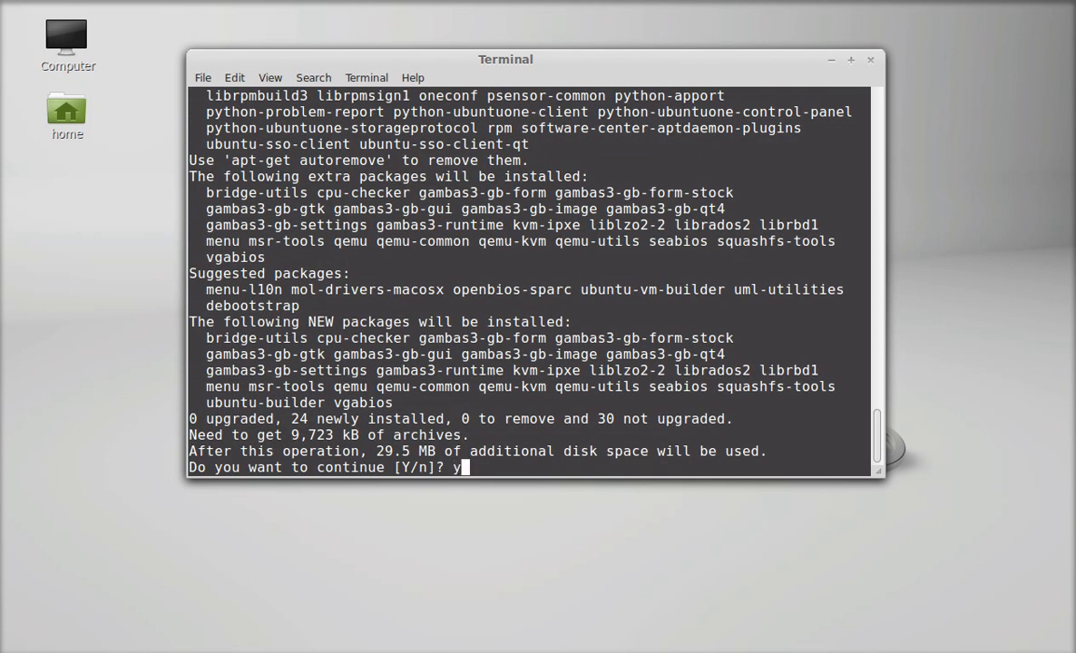
key("Return")
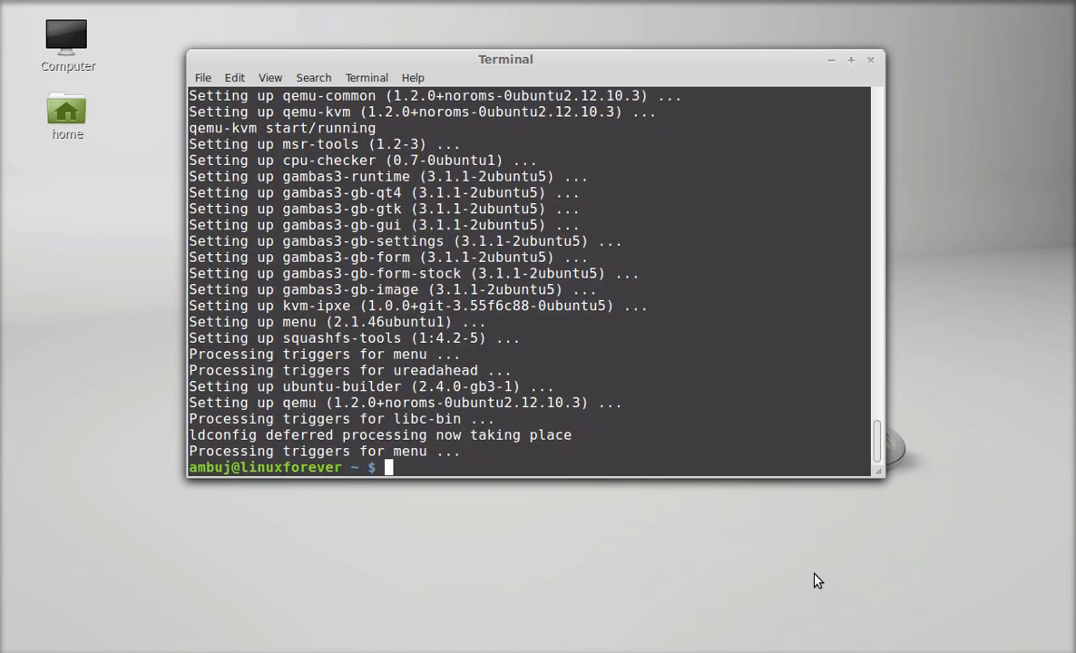
mouse_move(859, 79)
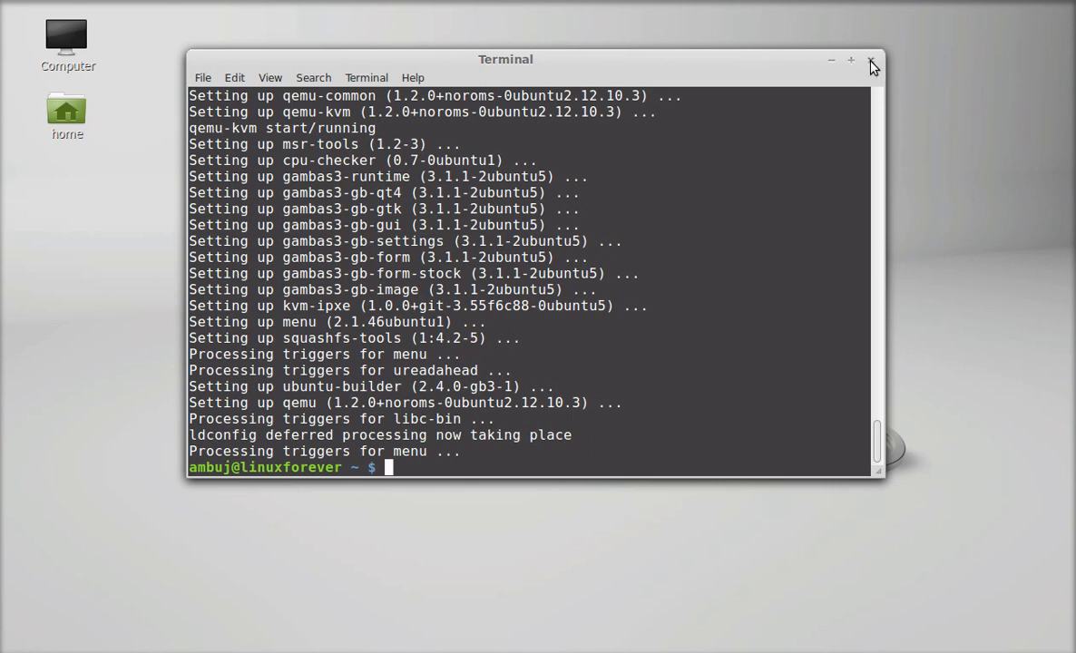
left_click(870, 60)
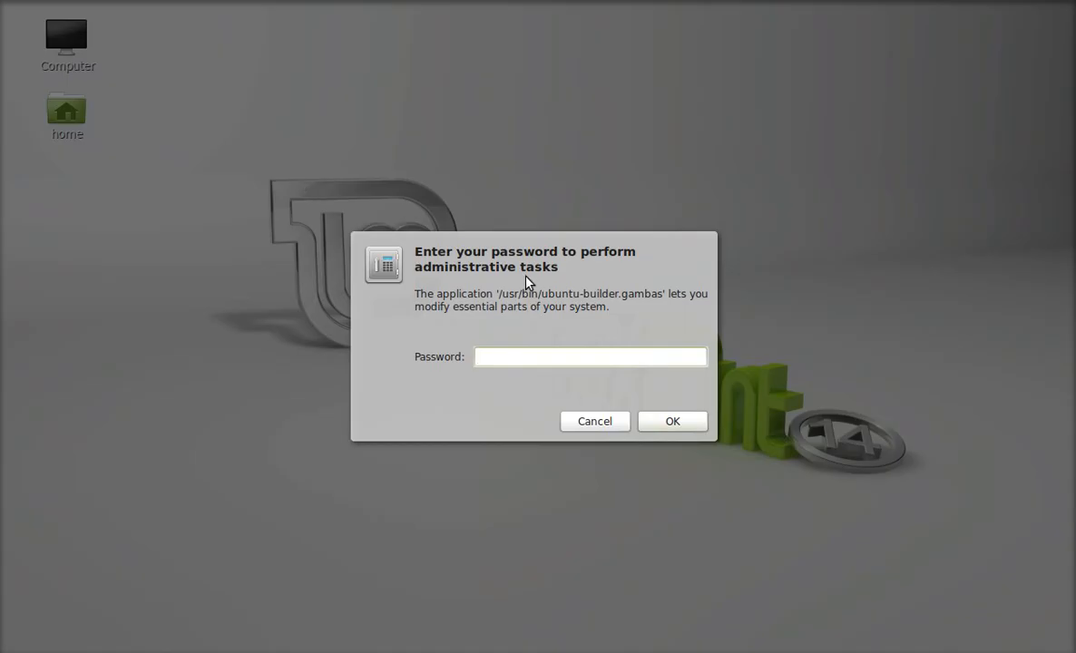
Authenticate with the administrator password so Ubuntu Builder launches
type("password")
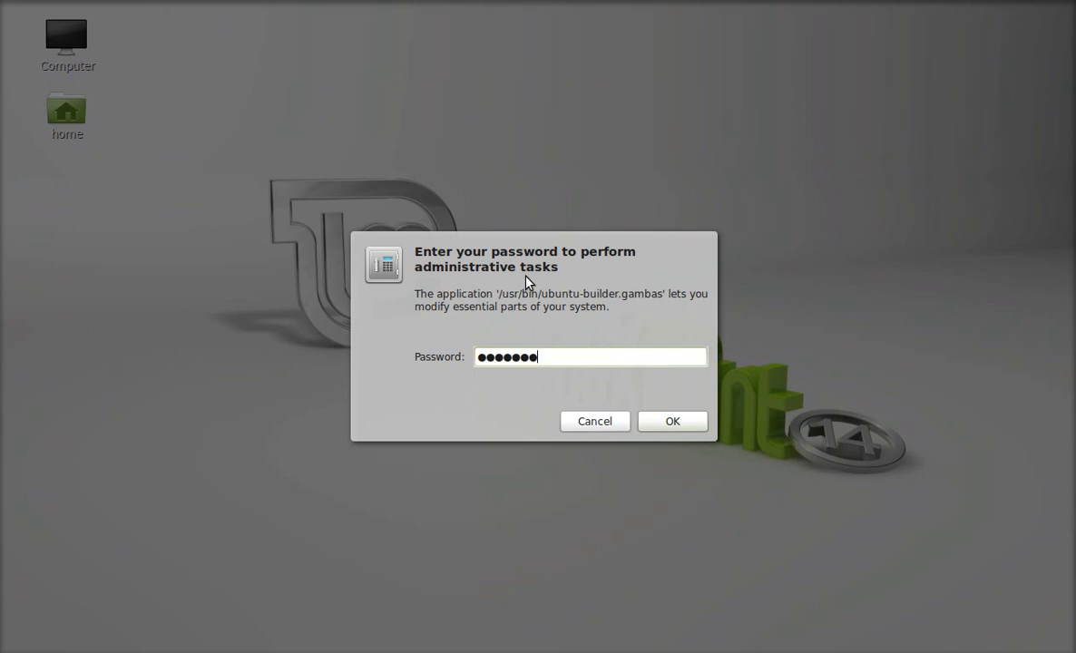
left_click(672, 421)
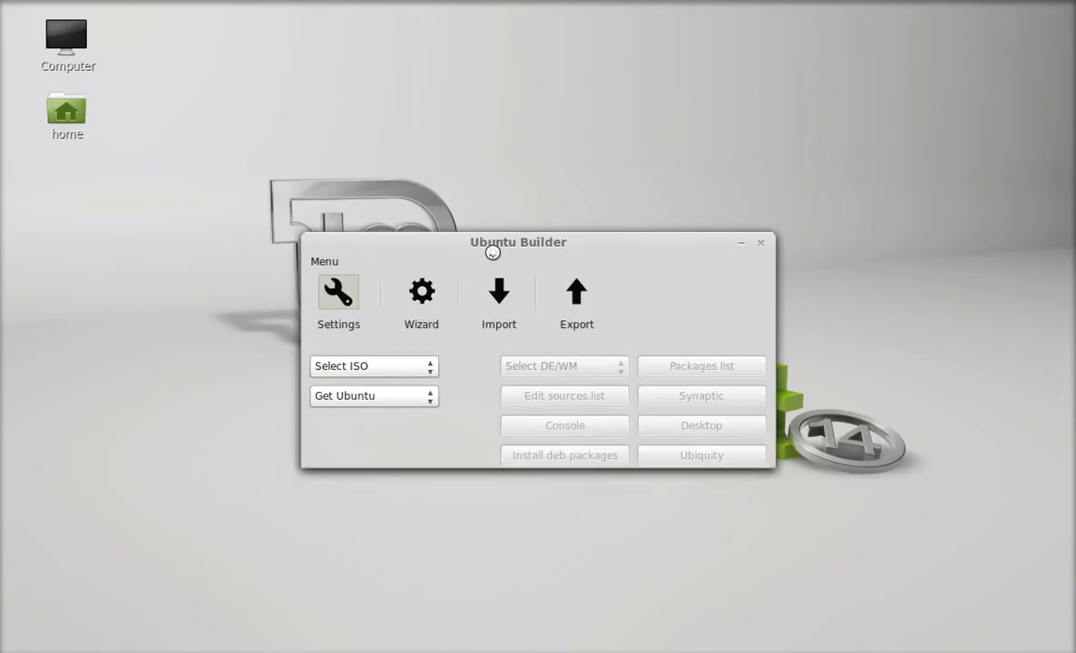
Reposition the Ubuntu Builder window, dismiss the Select ISO choices, and close the application
left_click_drag(518, 241, 518, 187)
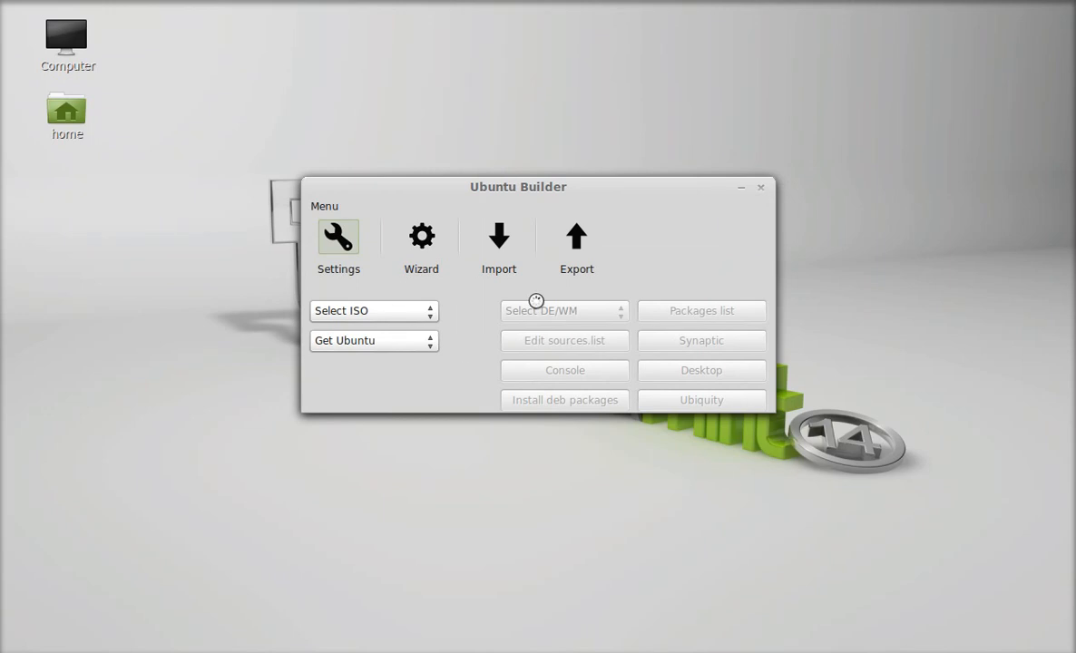
left_click_drag(535, 186, 508, 171)
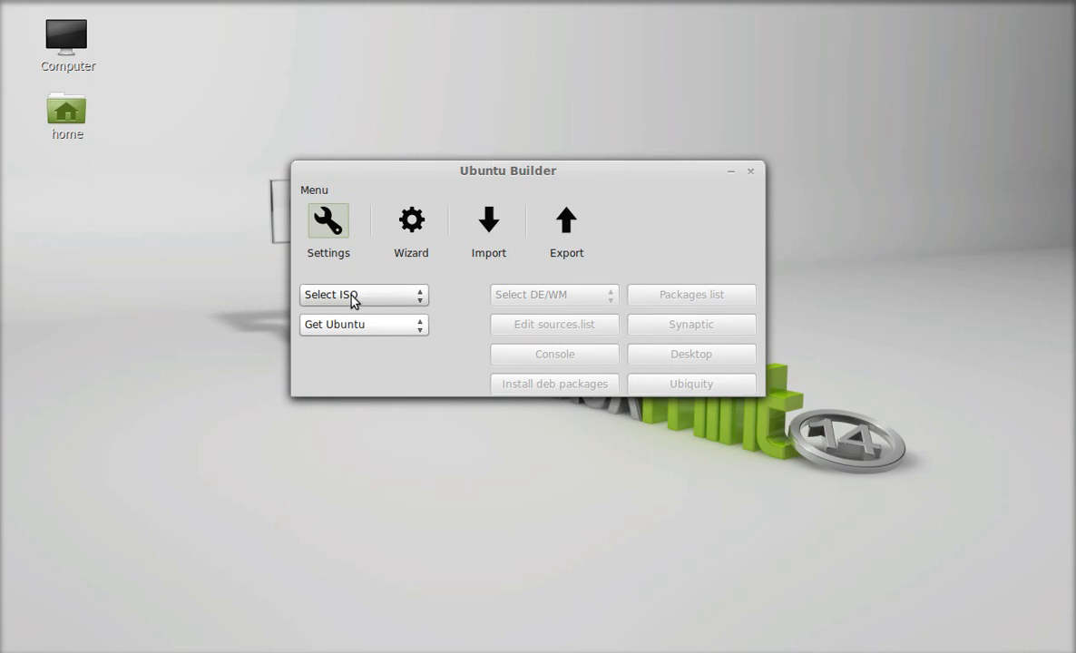
mouse_move(344, 357)
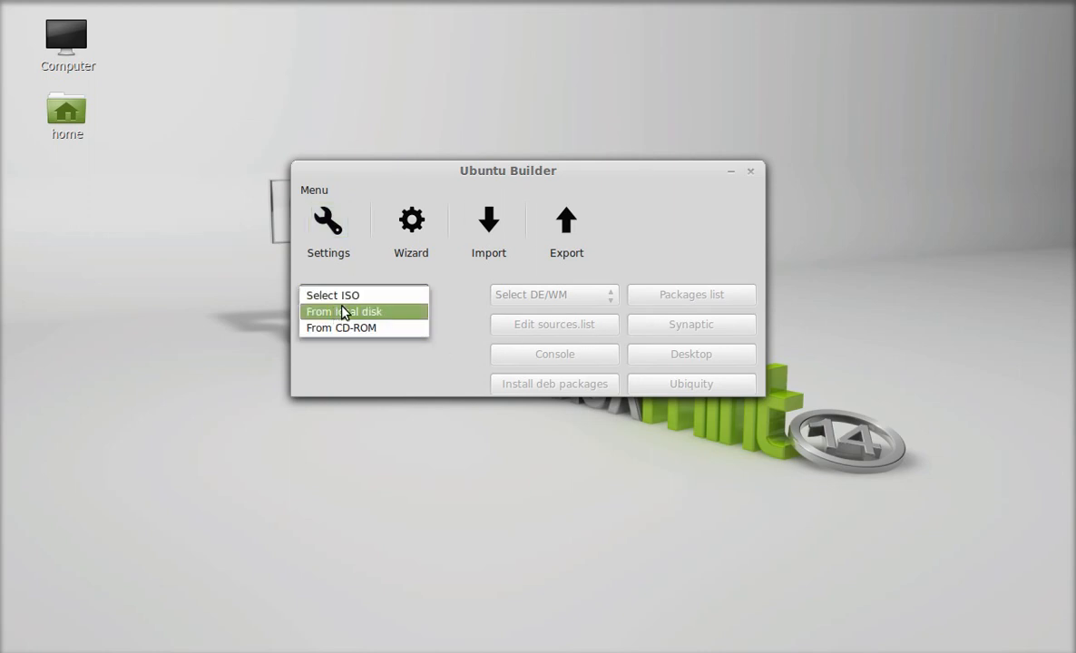
left_click(343, 311)
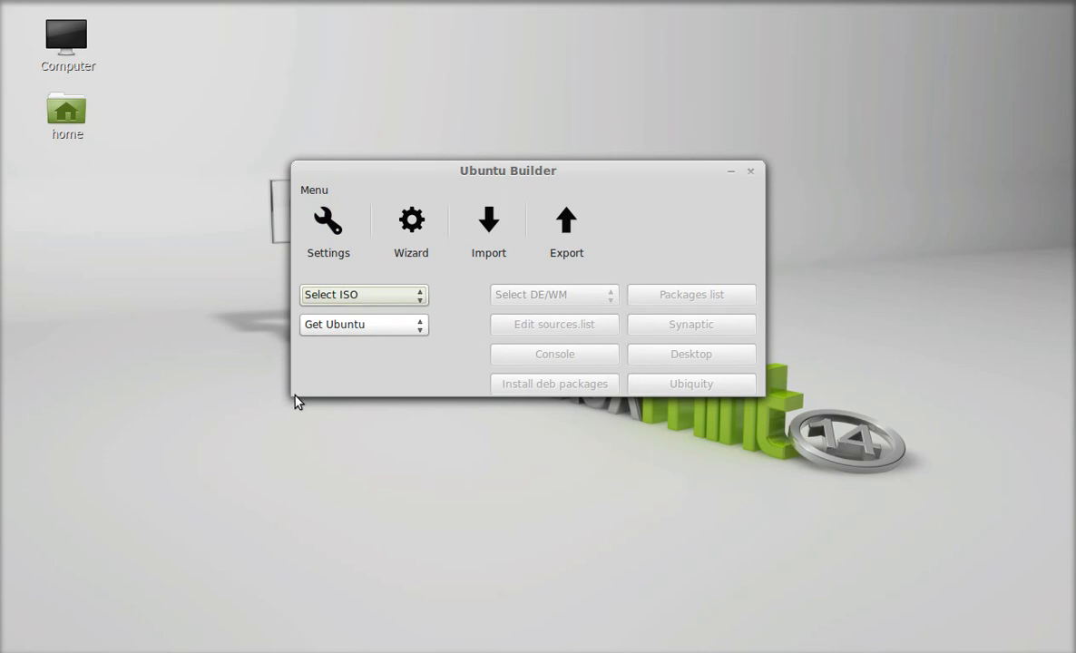
mouse_move(260, 320)
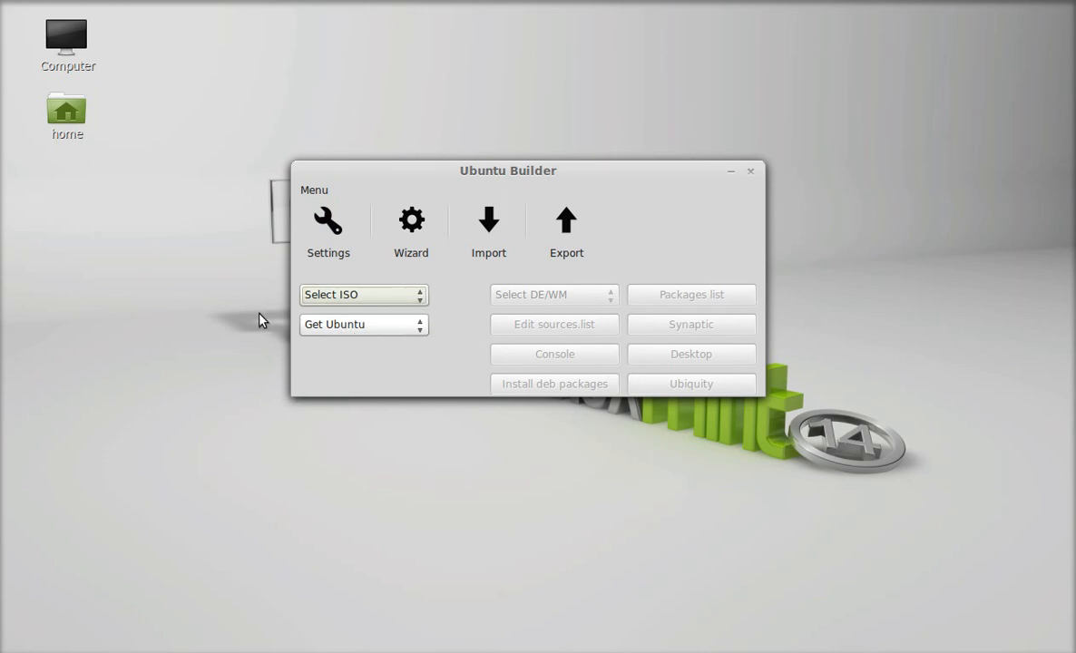
mouse_move(490, 179)
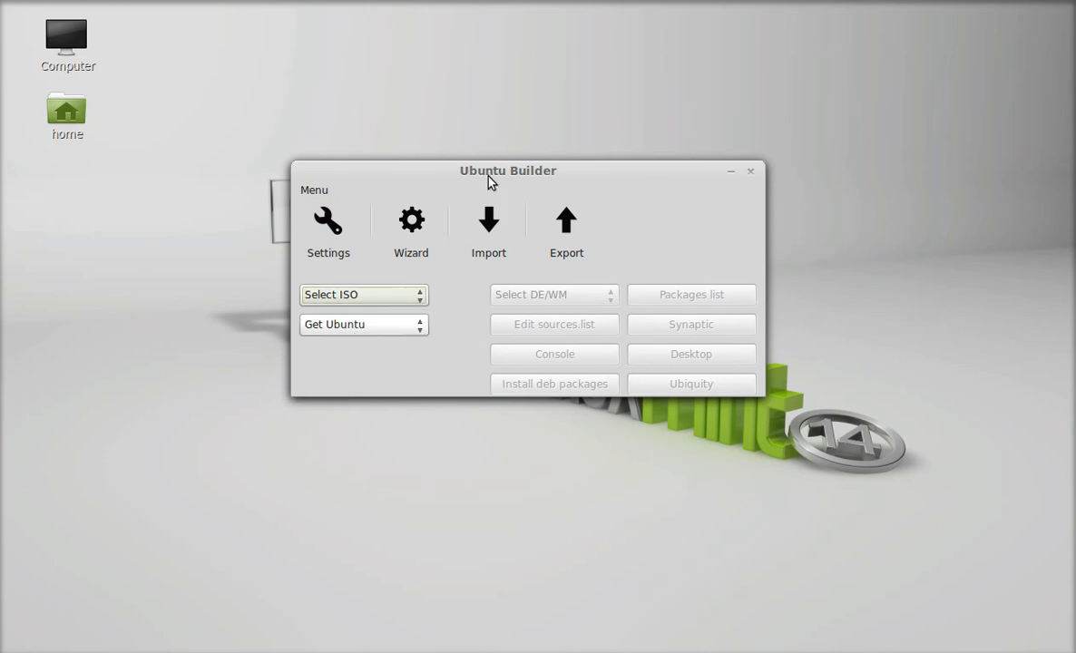
left_click_drag(508, 171, 484, 153)
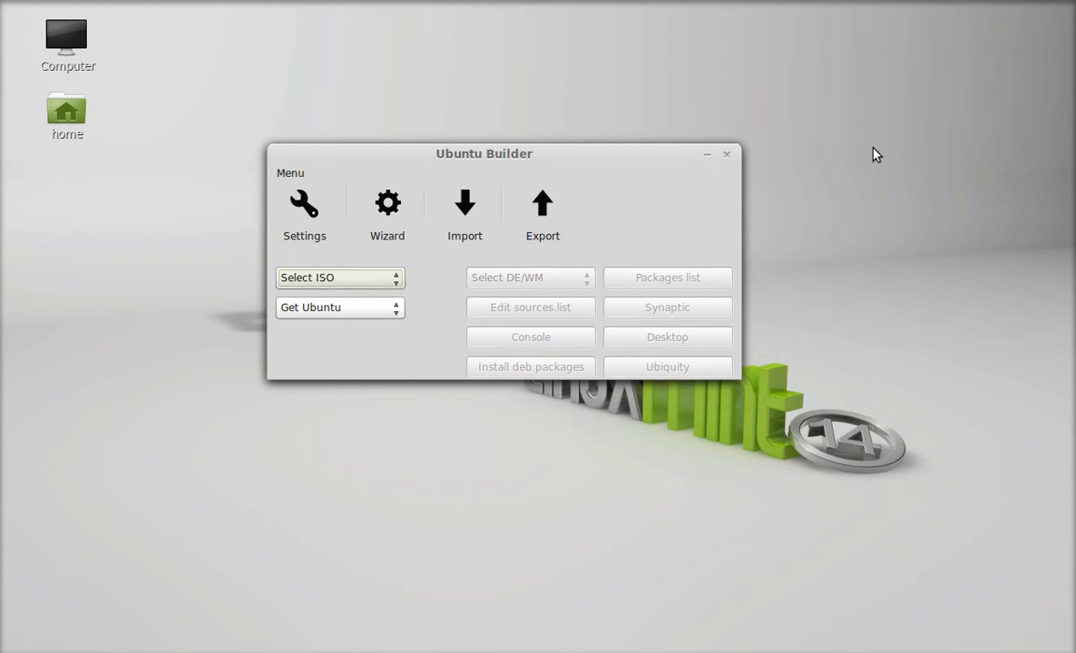
mouse_move(662, 171)
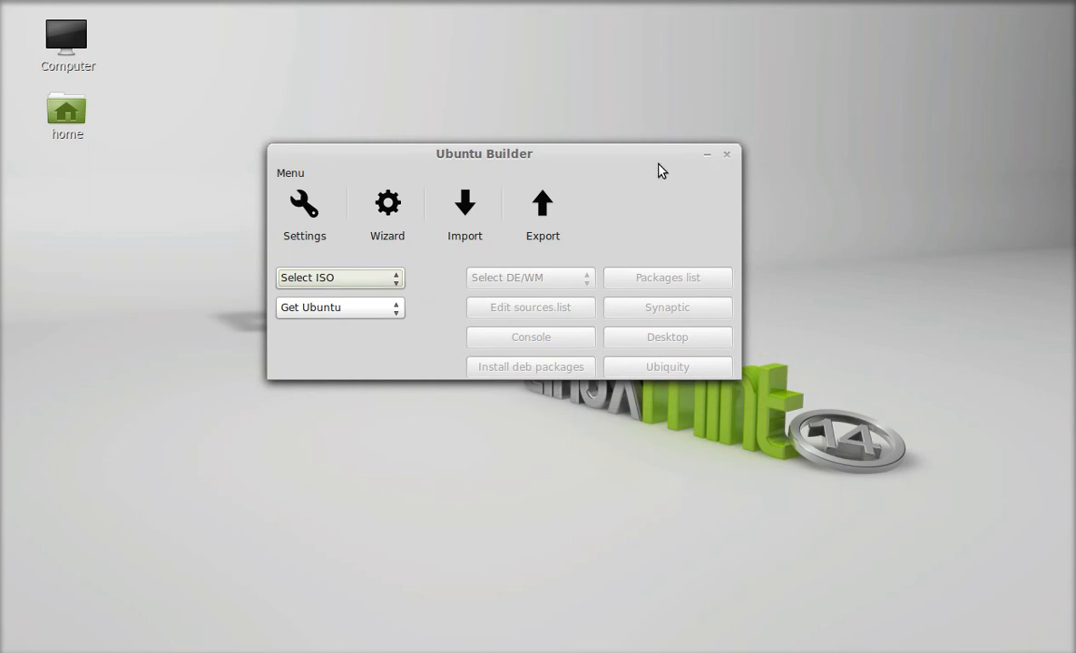
mouse_move(761, 250)
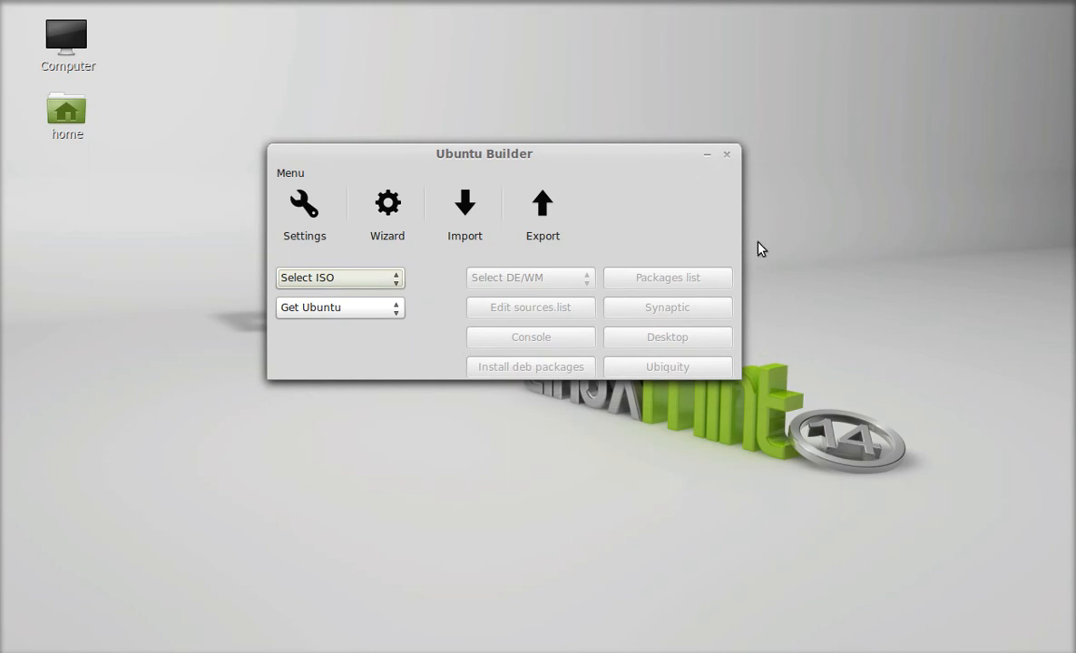
left_click(725, 153)
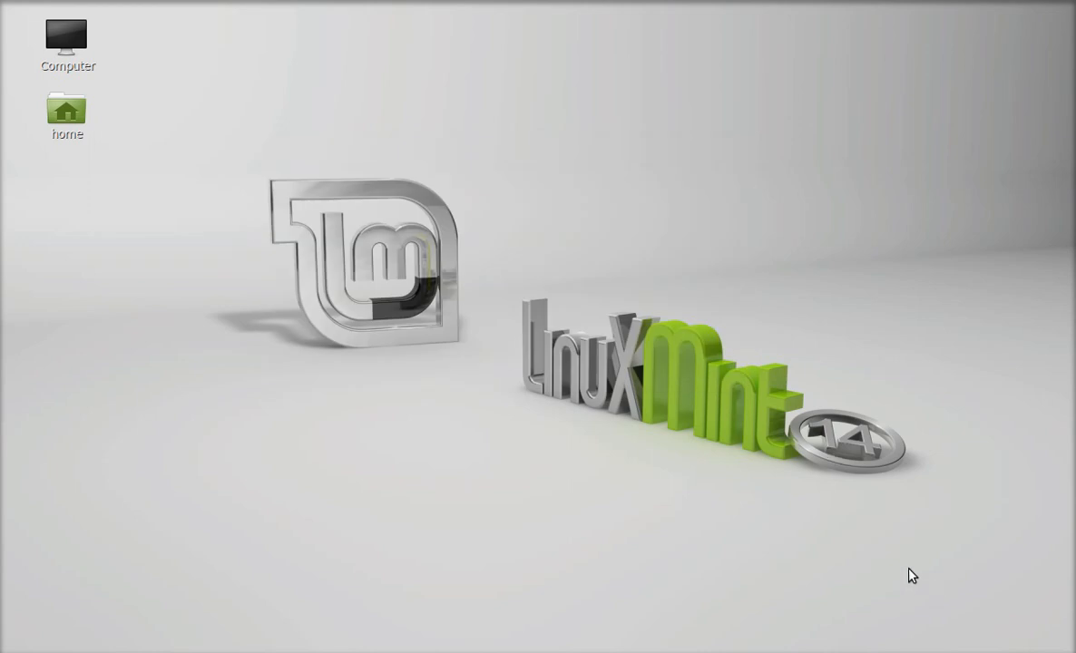